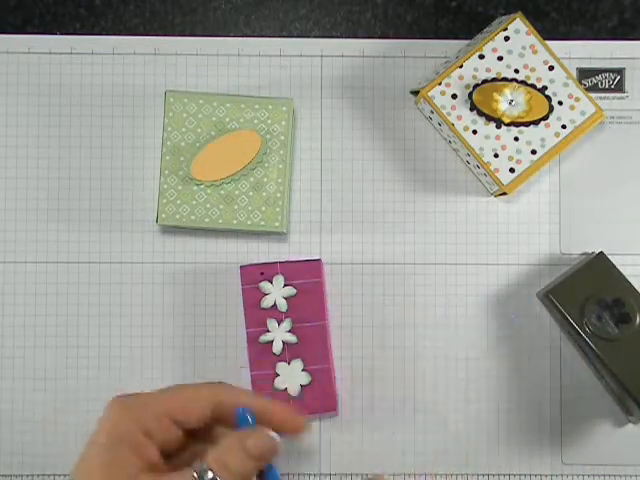
pyautogui.moveTo(420, 400)
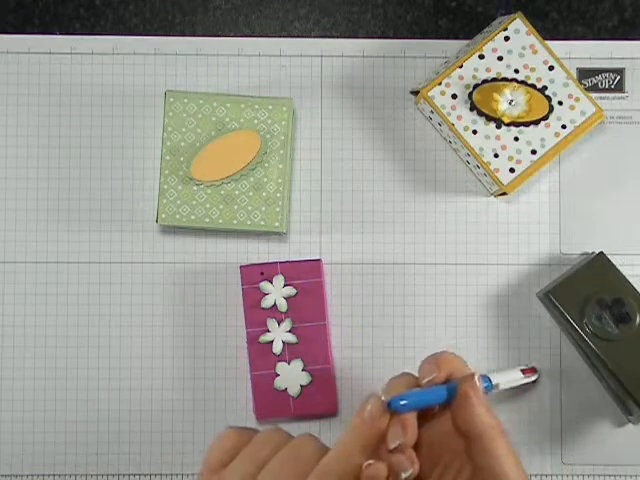